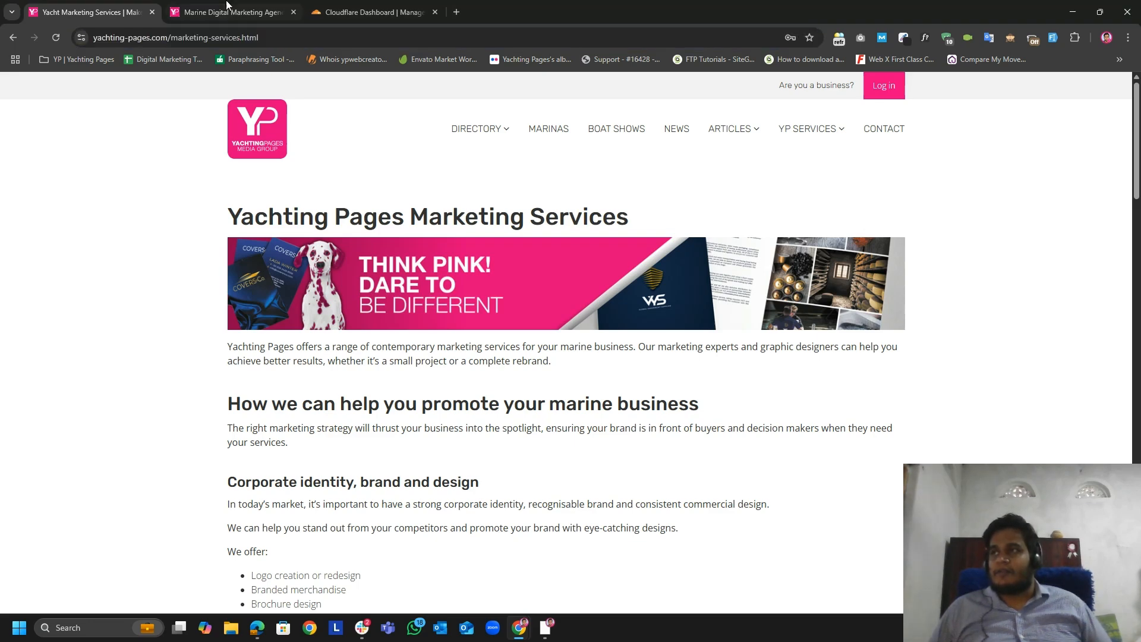
# Pass the human verification and log in to the Cloudflare account.
pyautogui.click(230, 12)
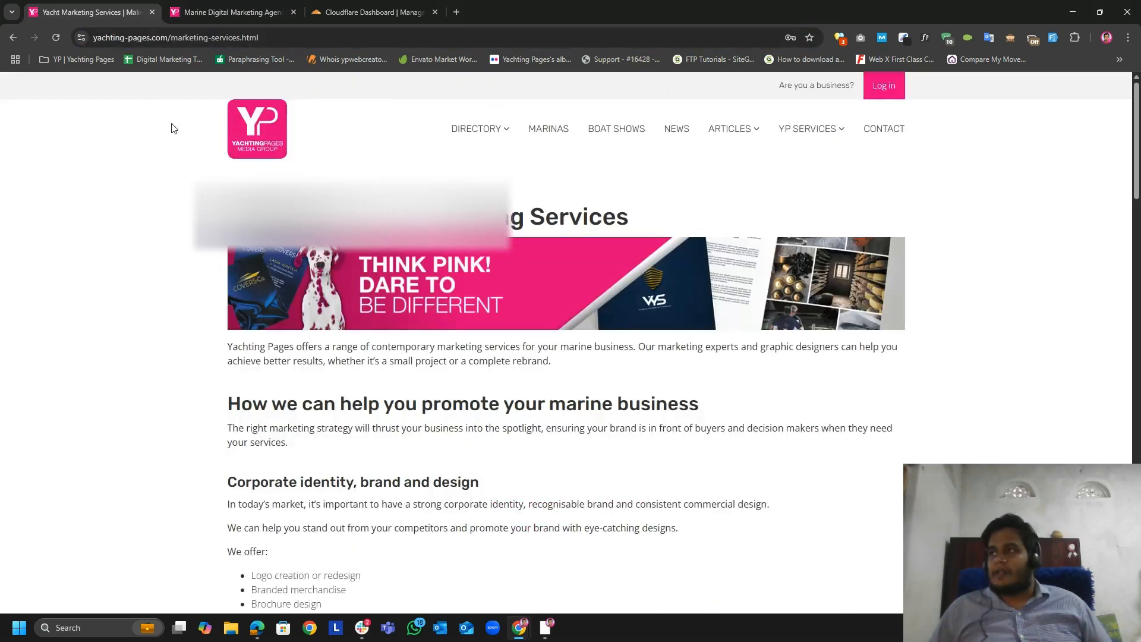
pyautogui.click(371, 12)
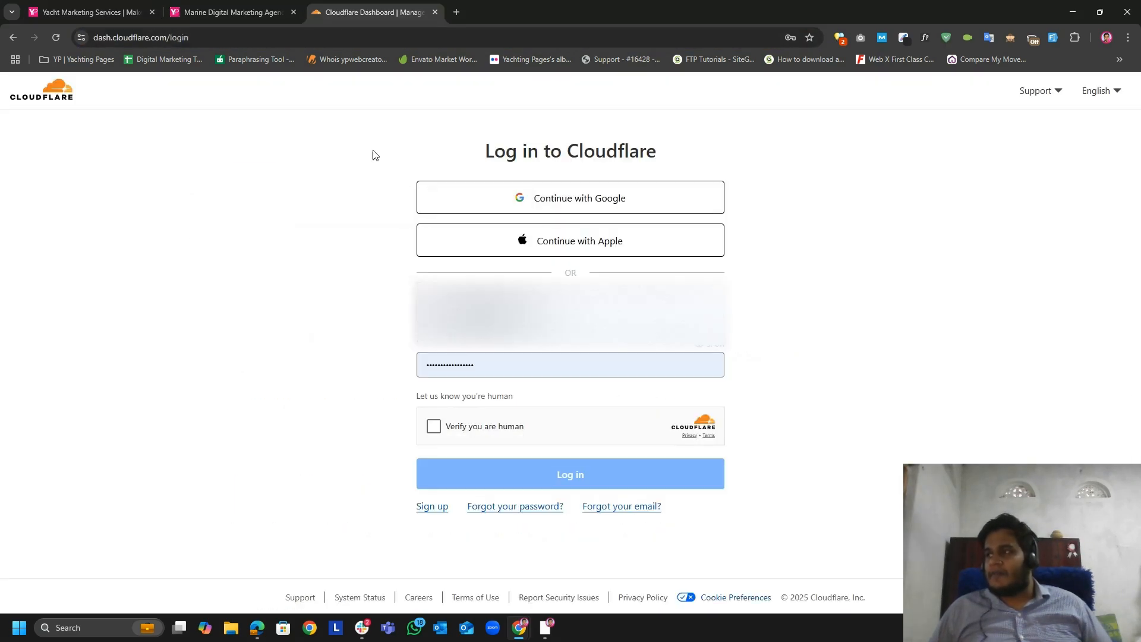
pyautogui.click(433, 425)
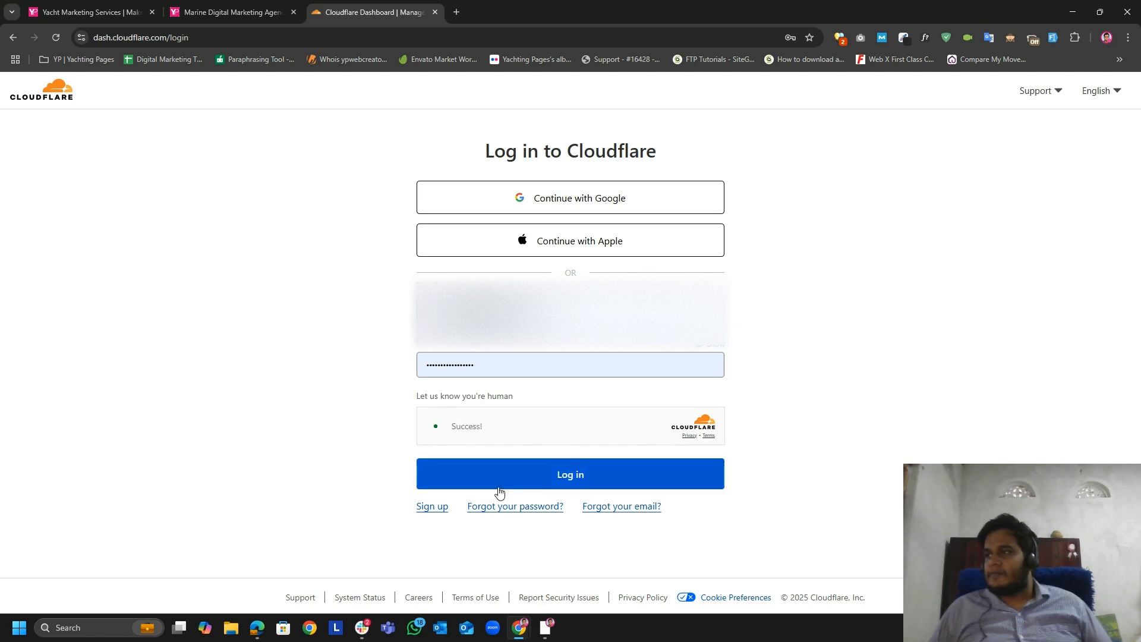
pyautogui.click(570, 473)
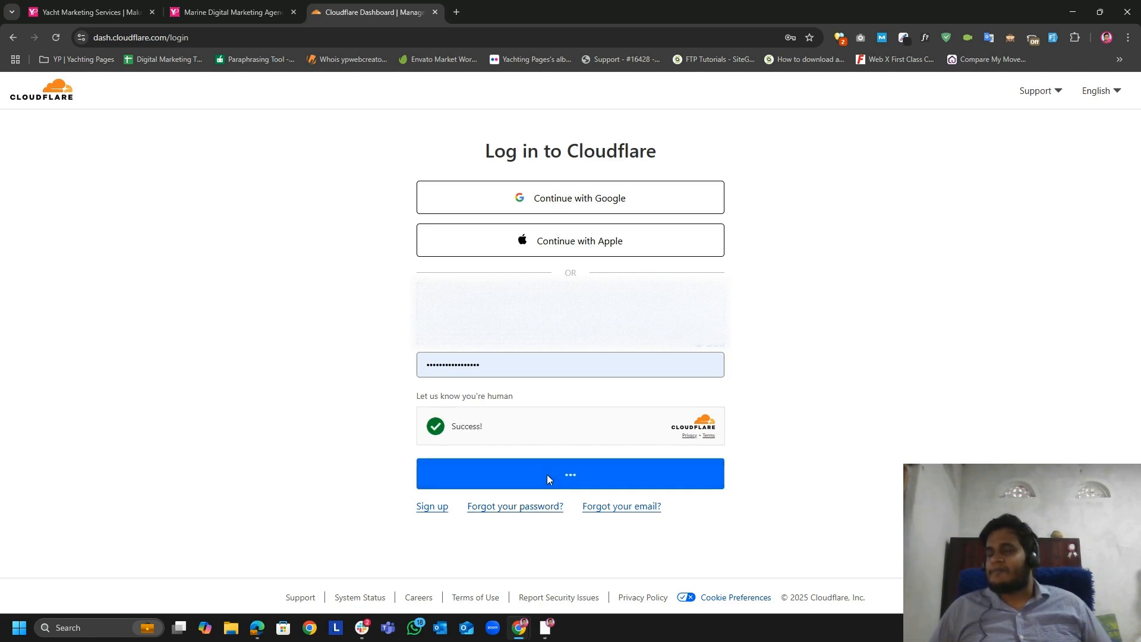
pyautogui.click(570, 473)
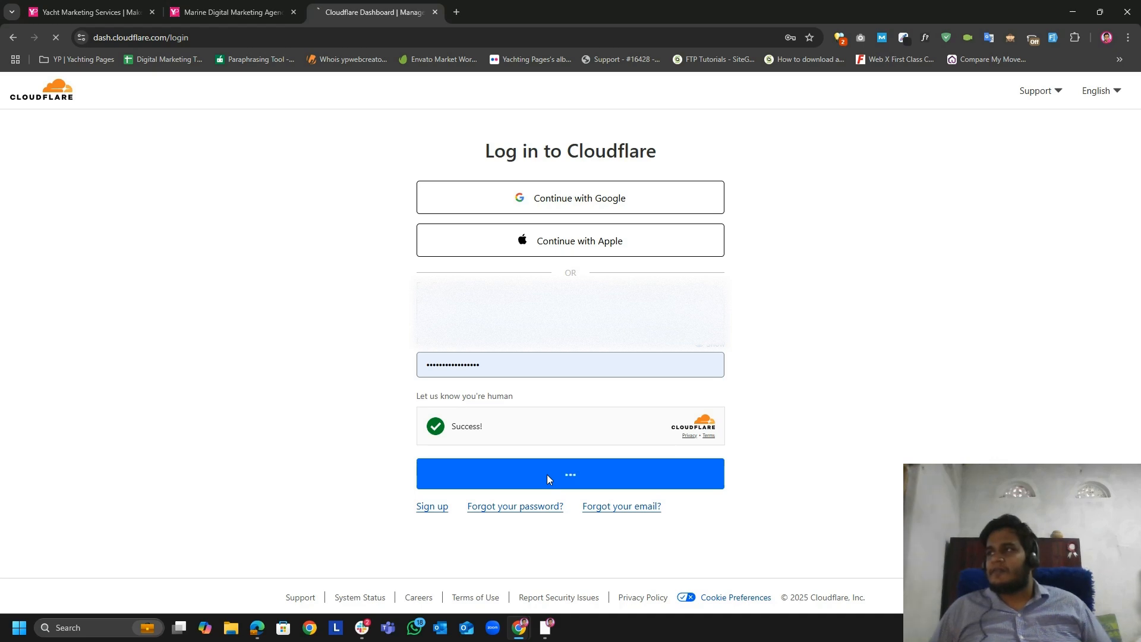
pyautogui.click(569, 473)
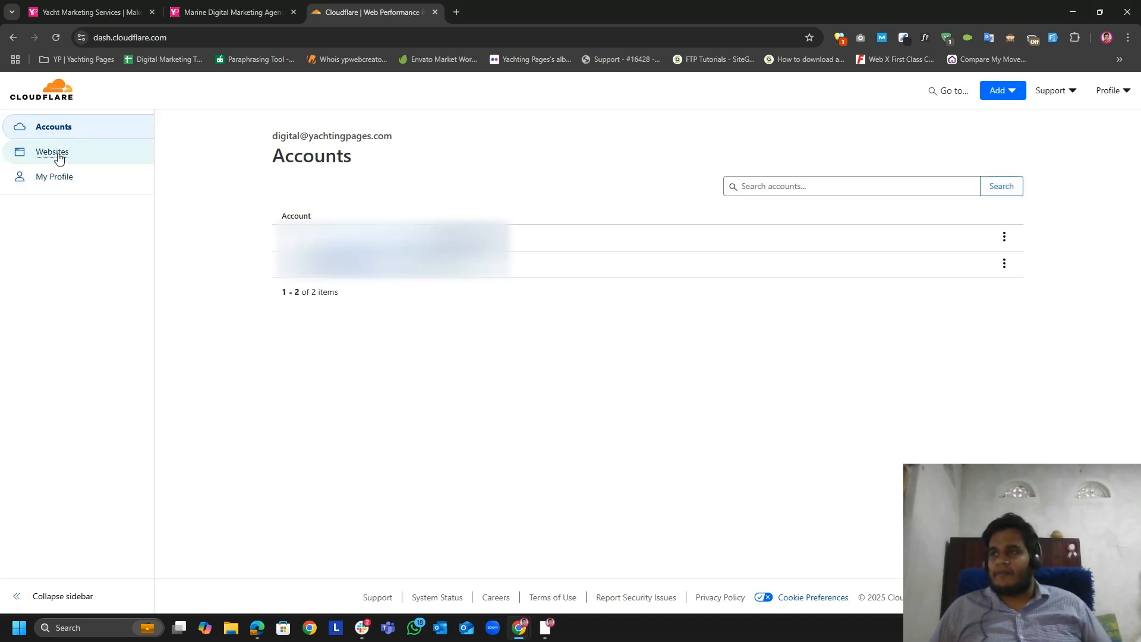
# Go to Websites, select yachting-pages.com, and view its Rules overview.
pyautogui.click(52, 152)
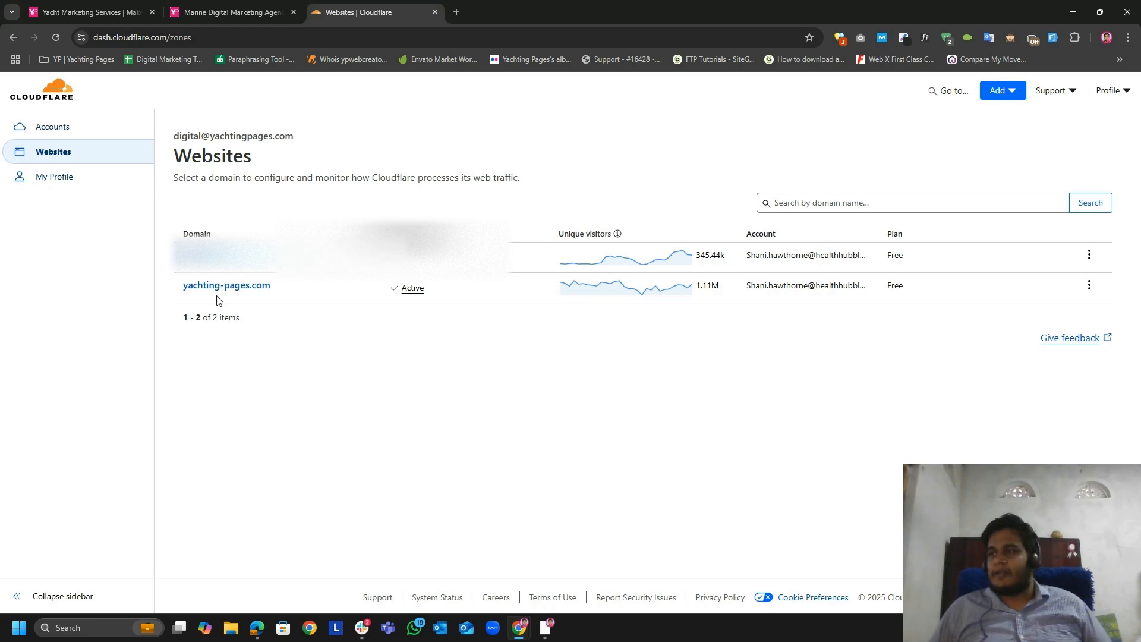
pyautogui.click(227, 285)
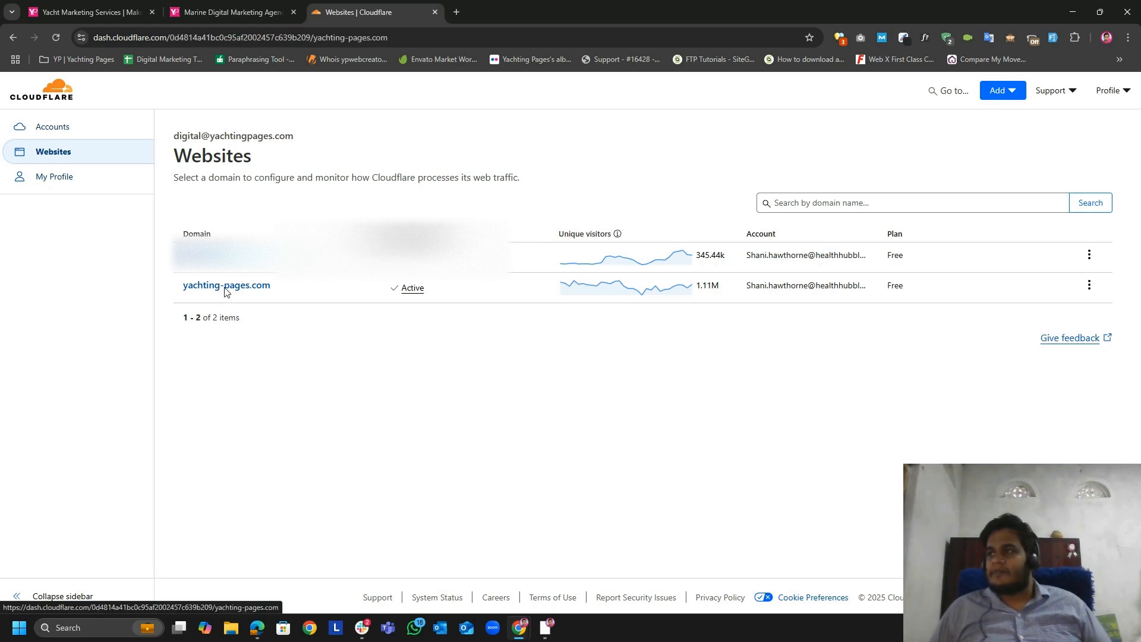
pyautogui.click(227, 284)
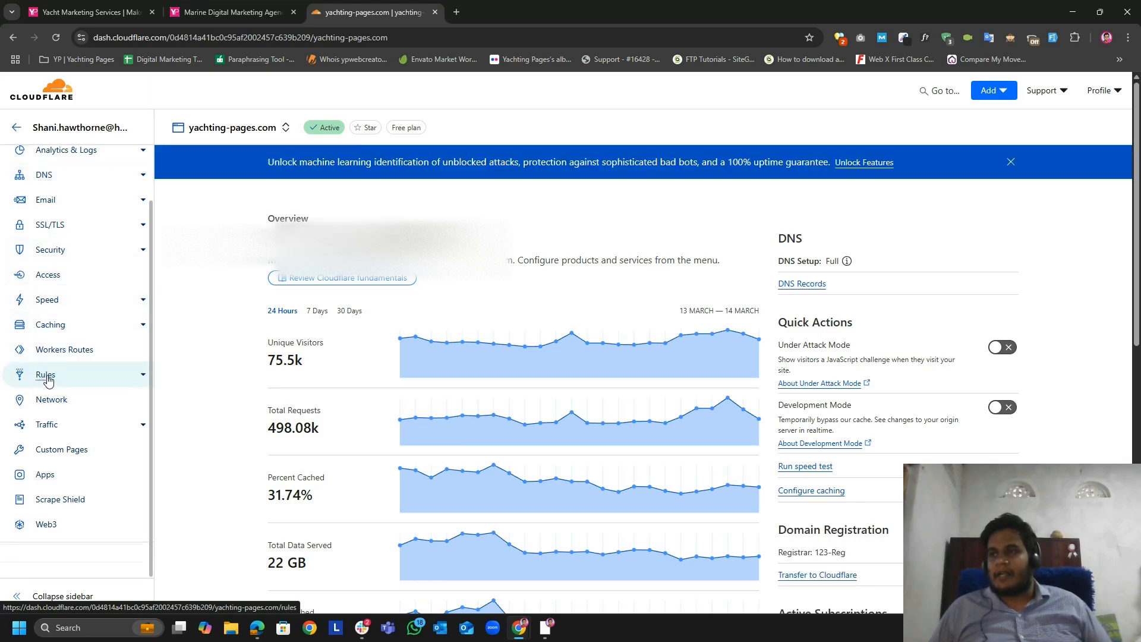
pyautogui.click(45, 373)
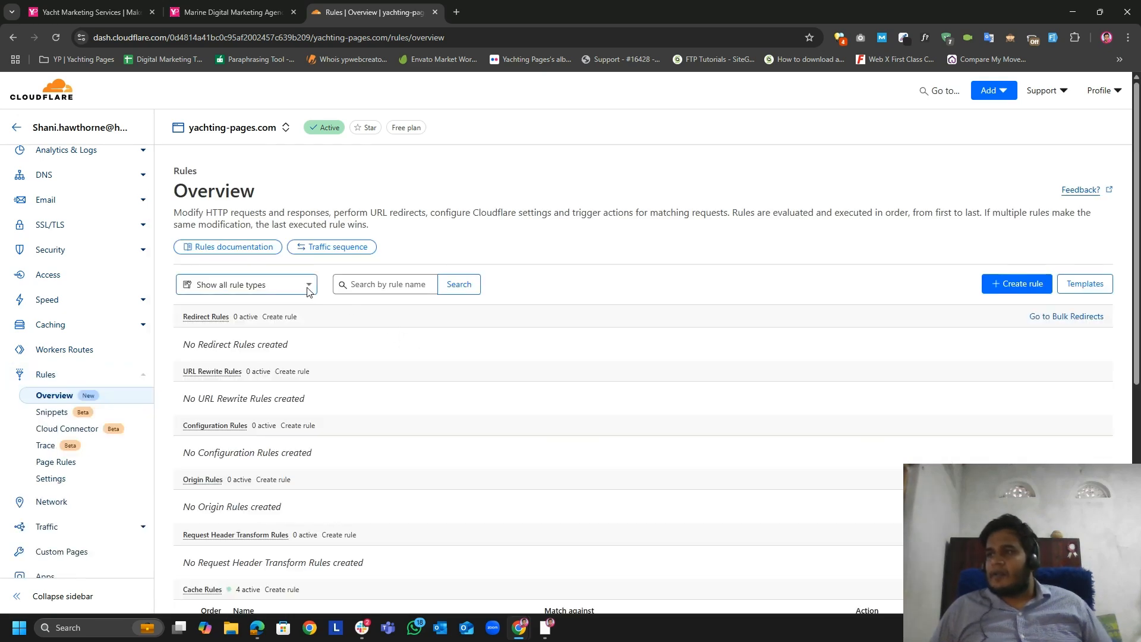
pyautogui.moveTo(207, 315)
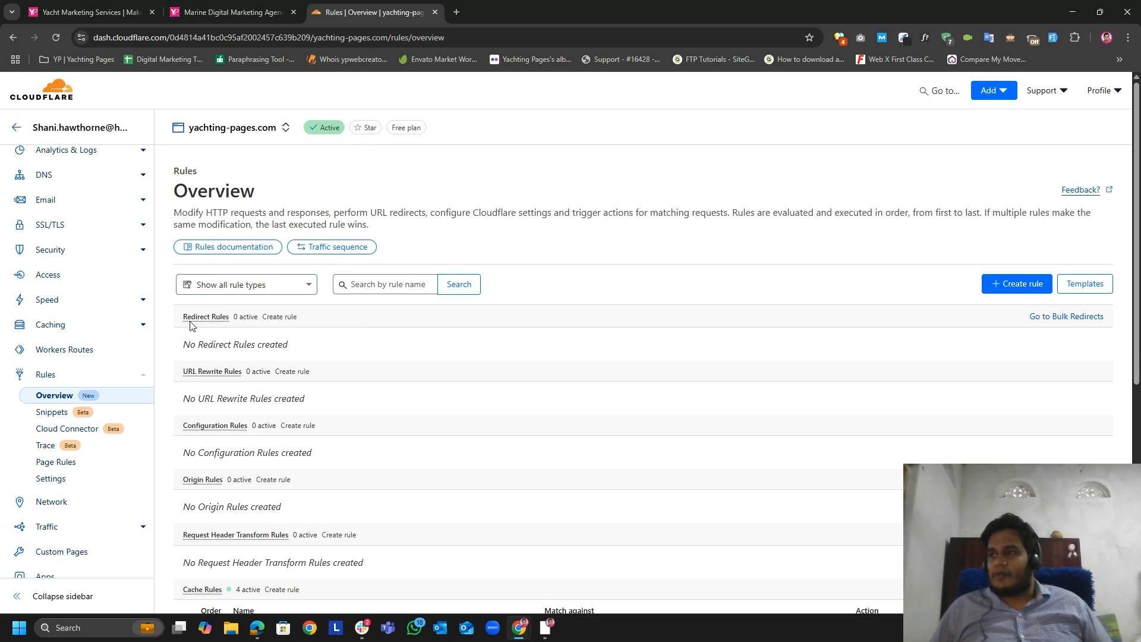
# Create a new blank Redirect Rule, then return to the marketing services tab.
pyautogui.click(206, 317)
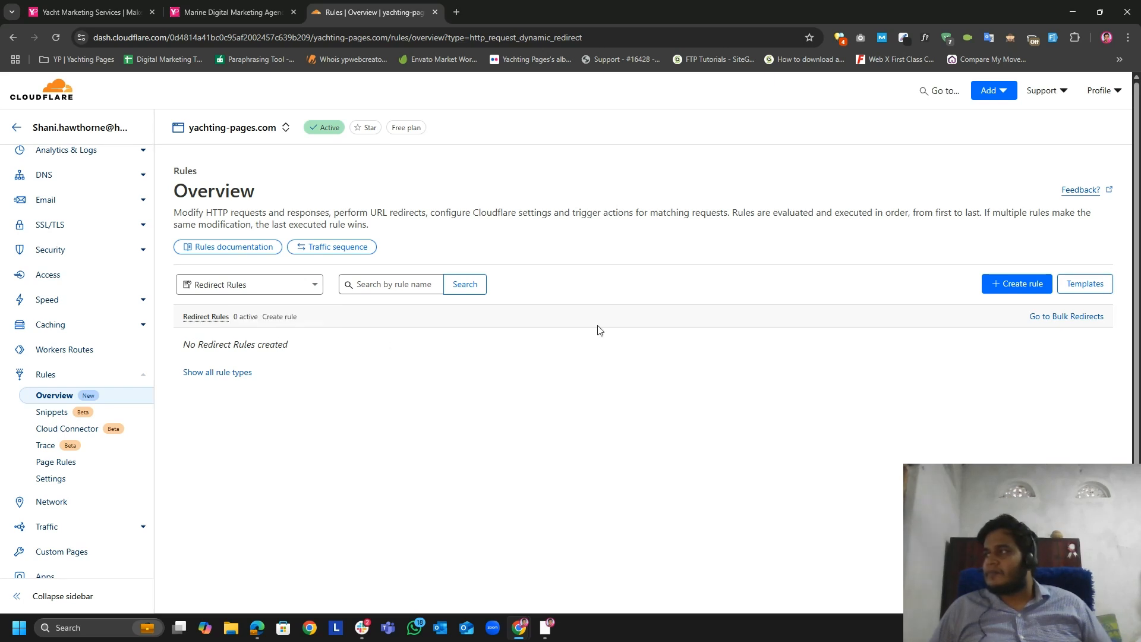
pyautogui.moveTo(1003, 305)
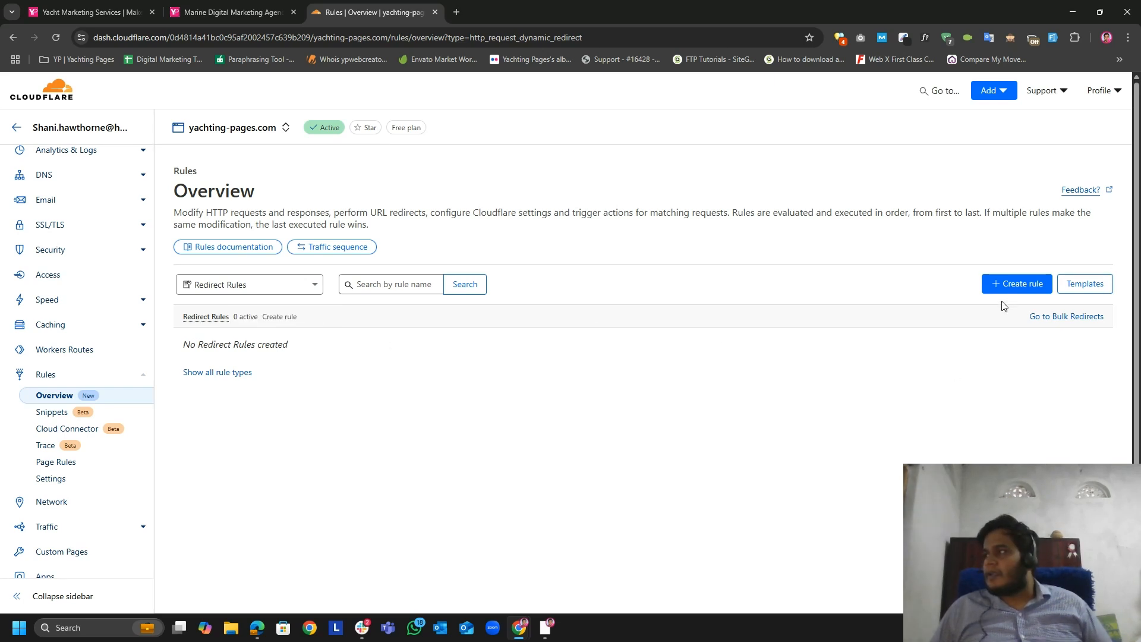
pyautogui.click(1016, 283)
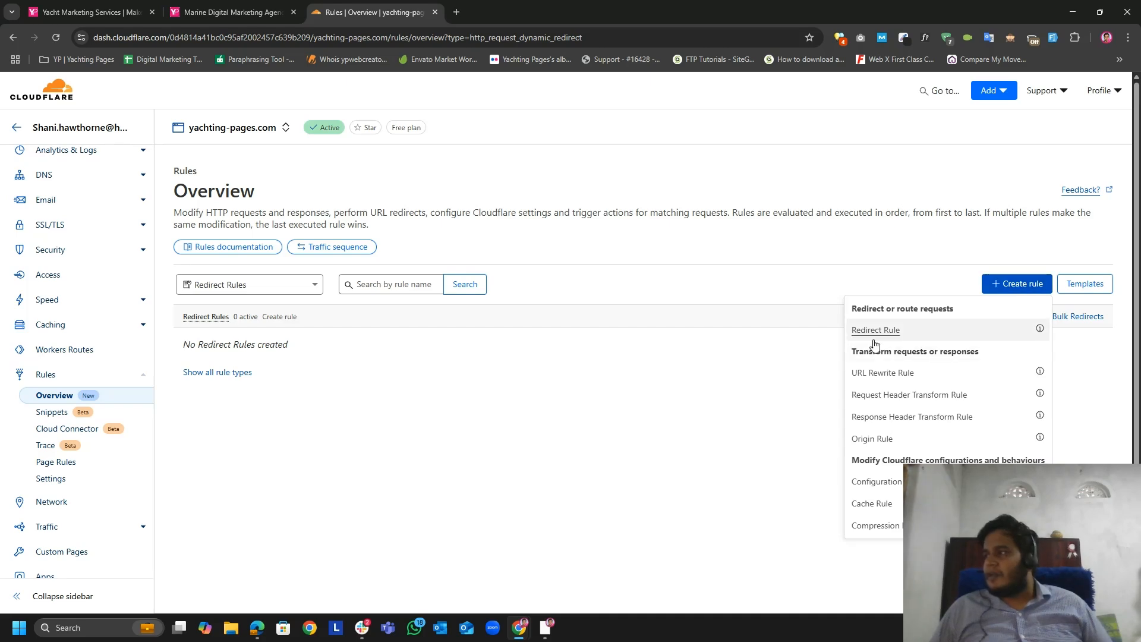
pyautogui.click(875, 330)
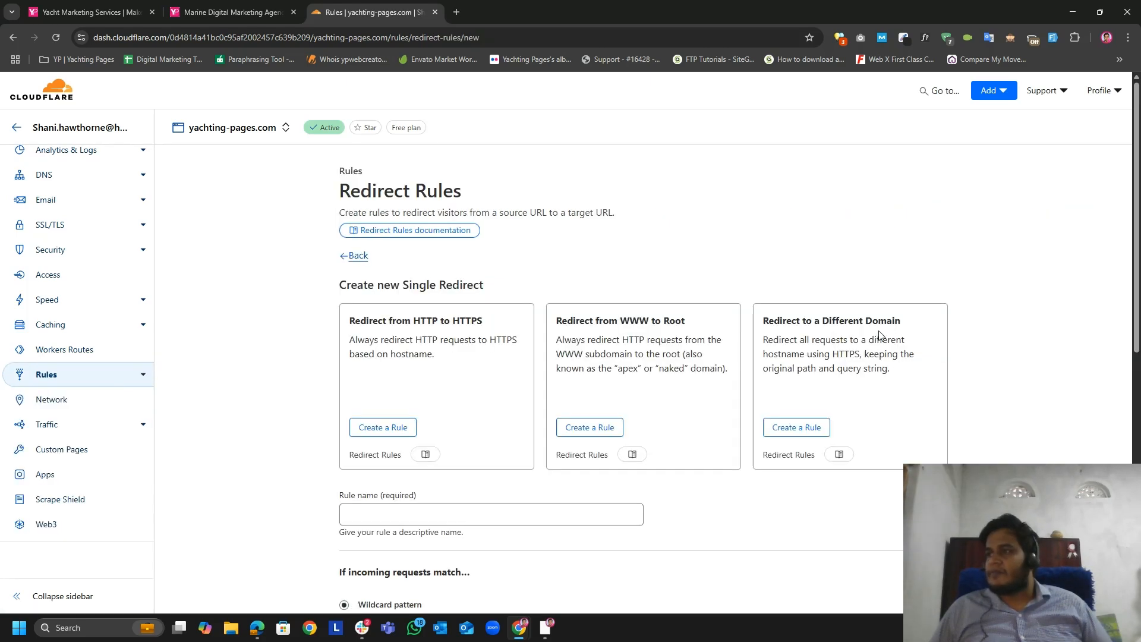
pyautogui.scroll(-3)
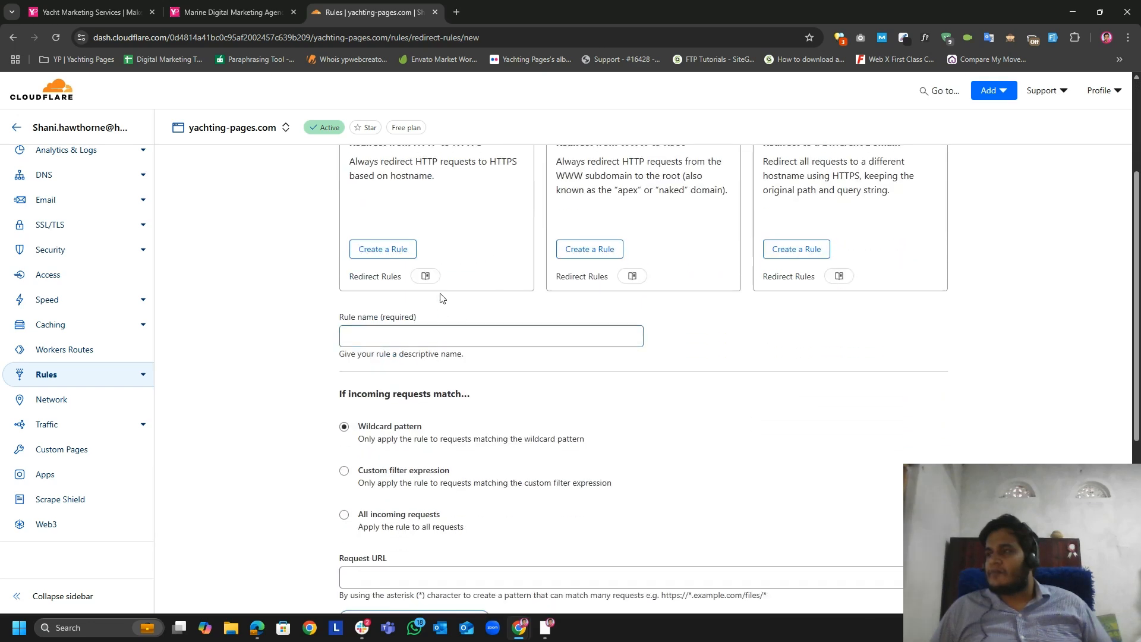
pyautogui.click(80, 12)
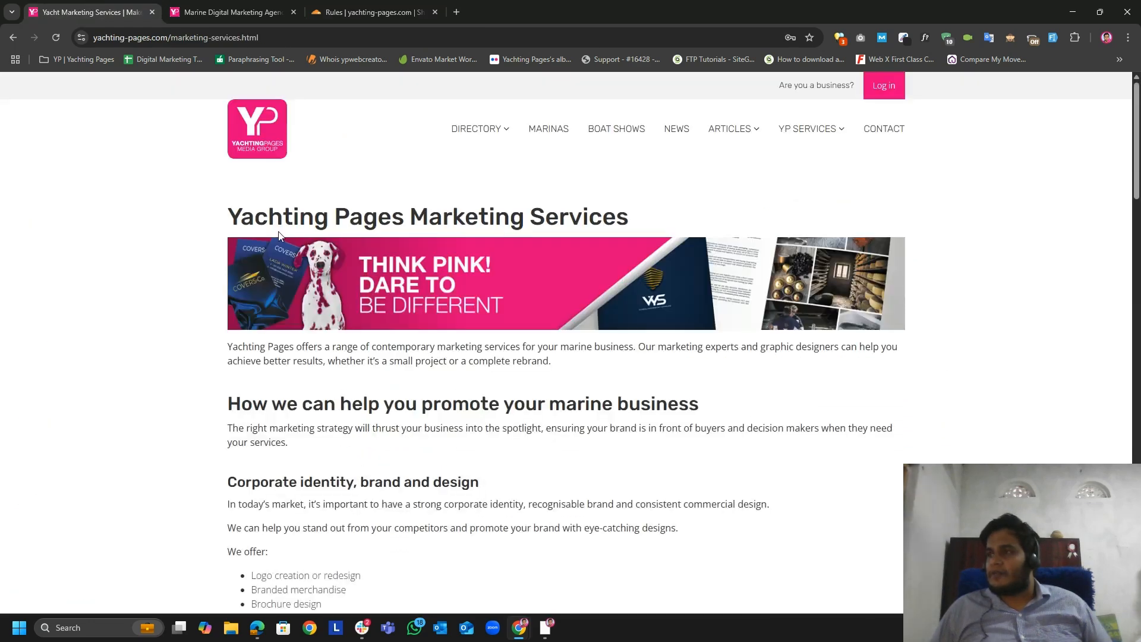
# Name the rule 'Yachting Pages Marketing Services Re-direct'.
pyautogui.moveTo(227, 216); pyautogui.dragTo(627, 216)
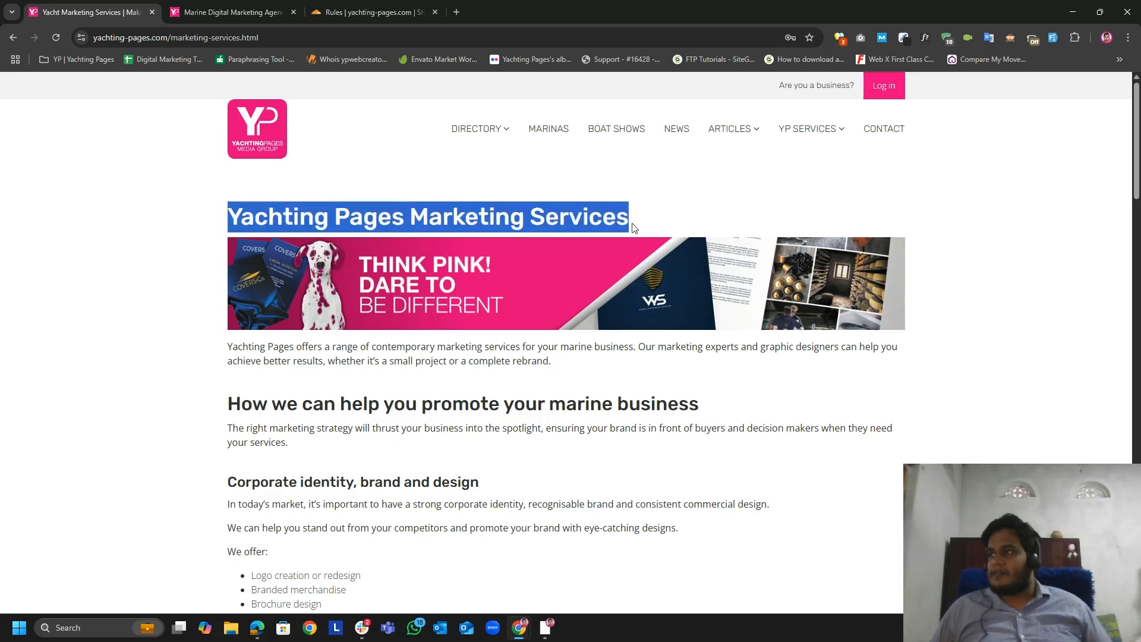
pyautogui.click(371, 12)
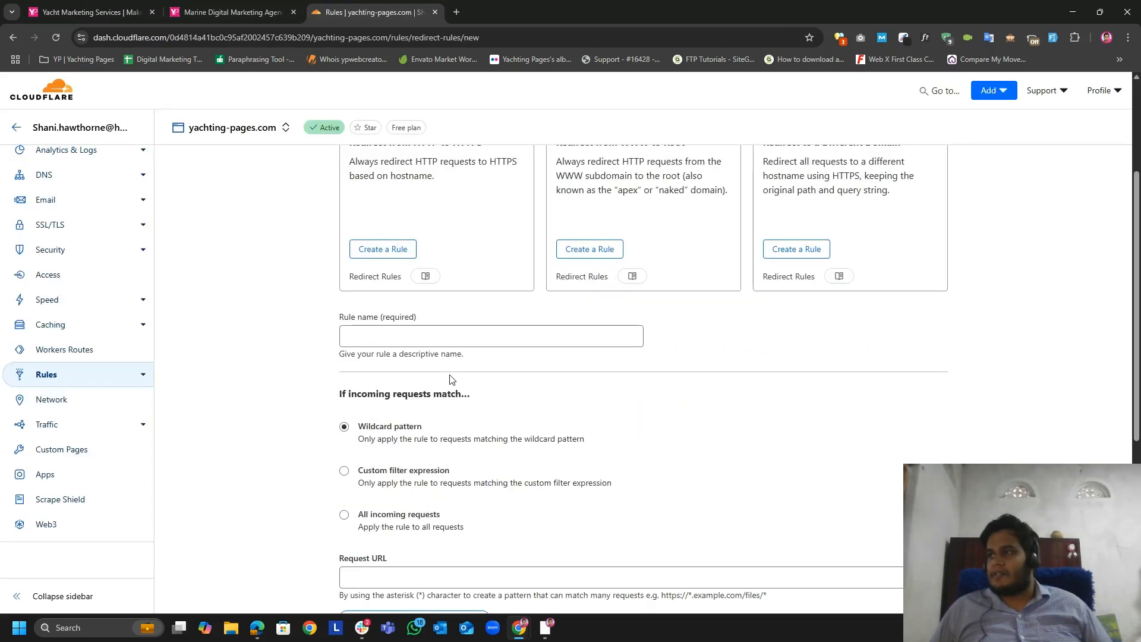
pyautogui.write('Yachting Pages Marketing Services')
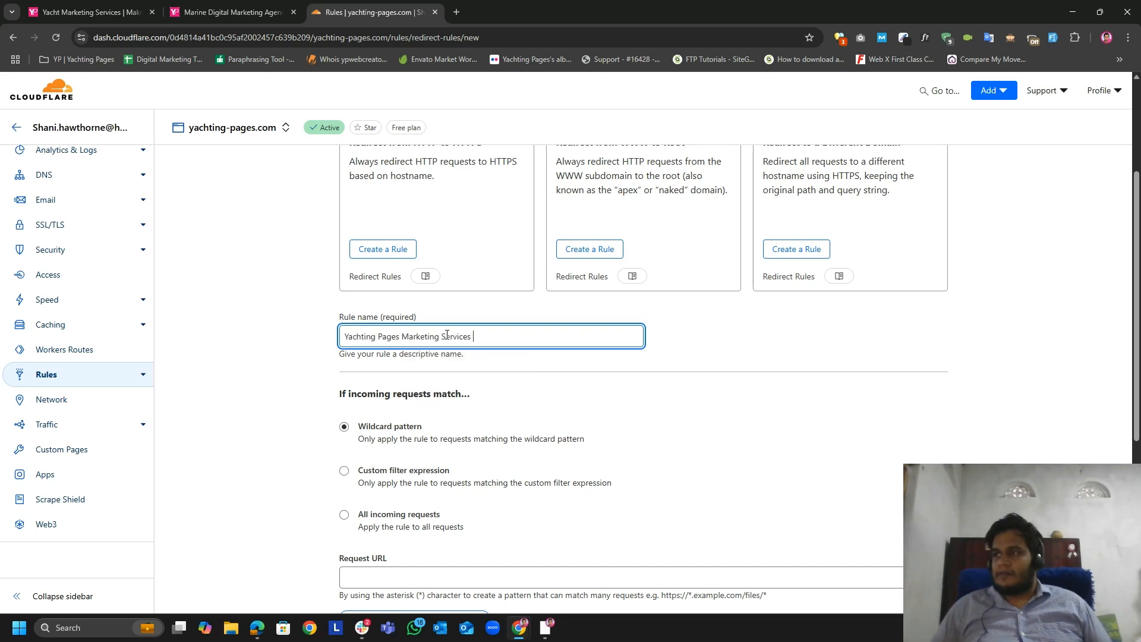
pyautogui.write('Re-di')
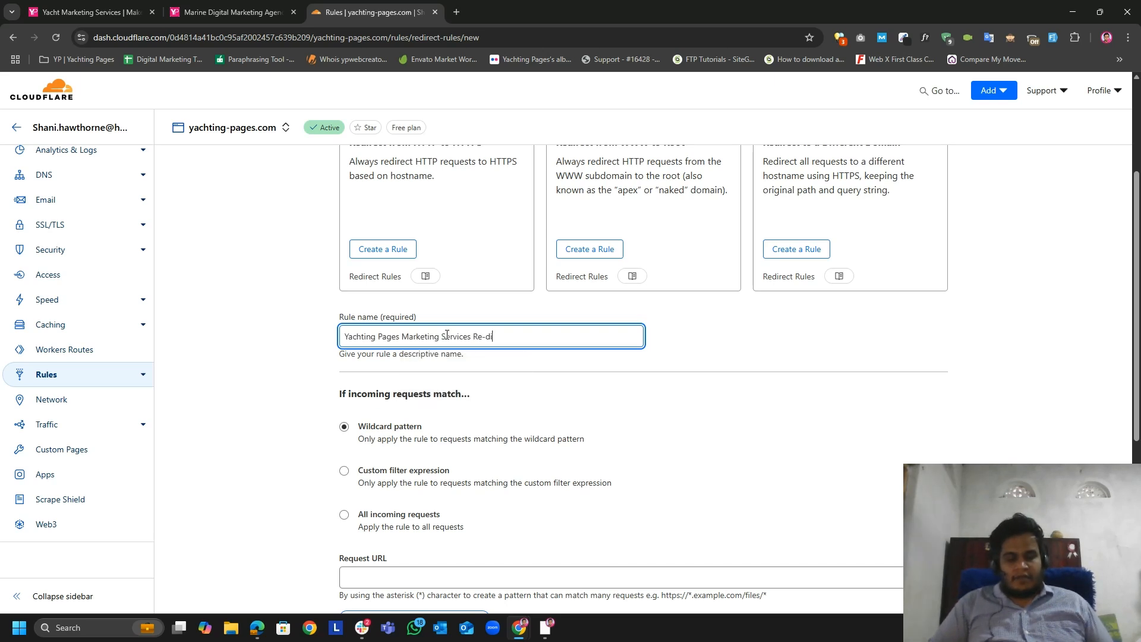
pyautogui.write('rect')
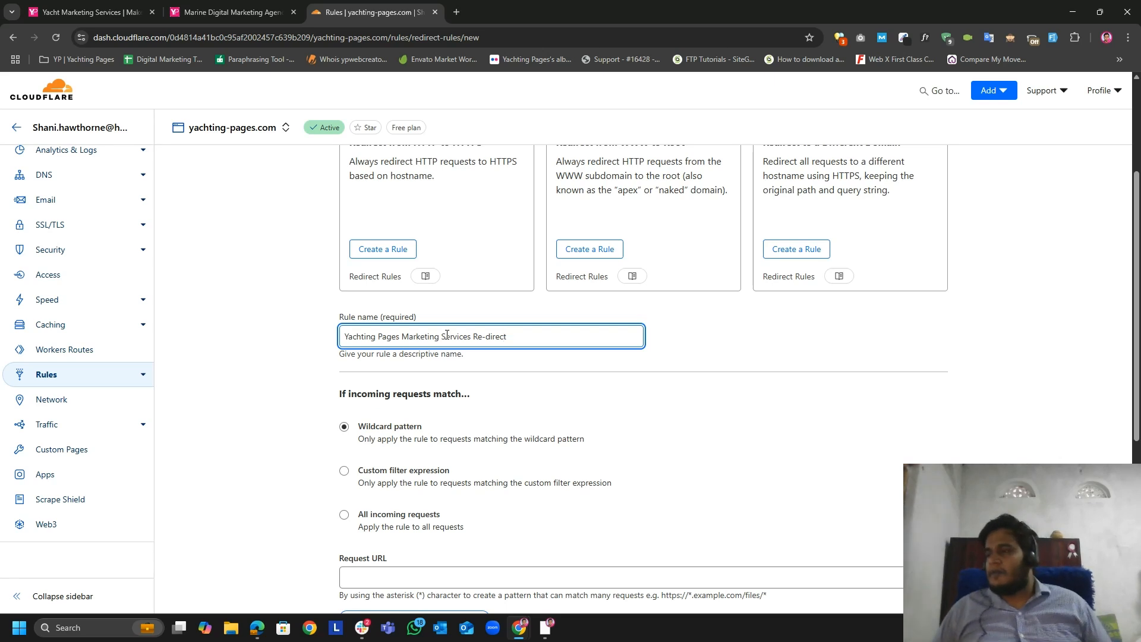
# Check the marketing services page URL, then return to the rule form.
pyautogui.scroll(-3)
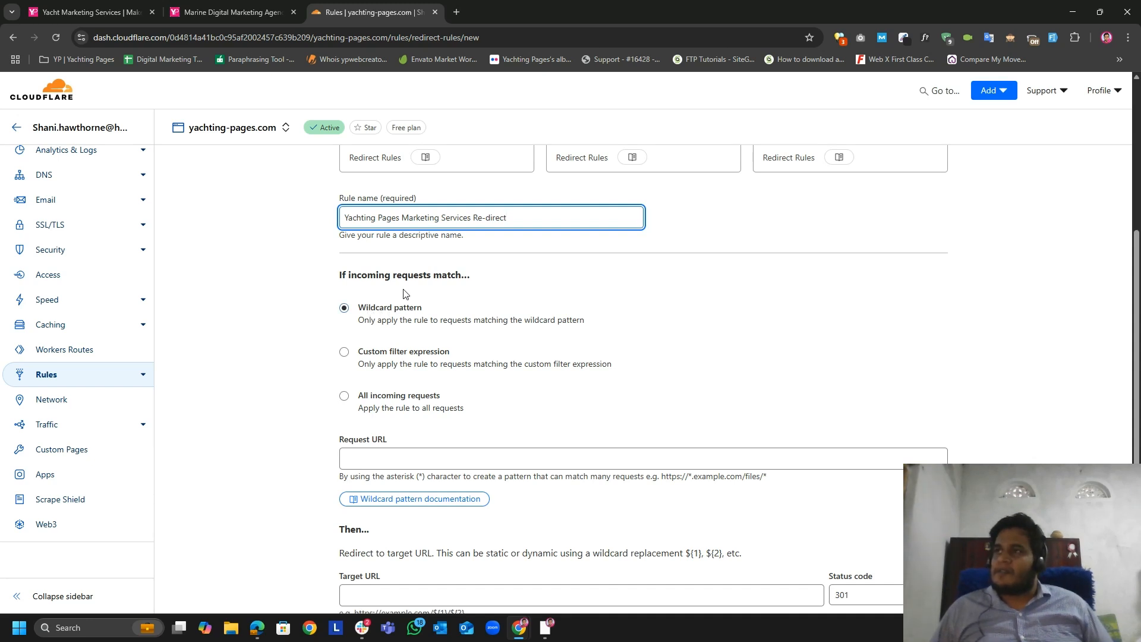
pyautogui.click(80, 12)
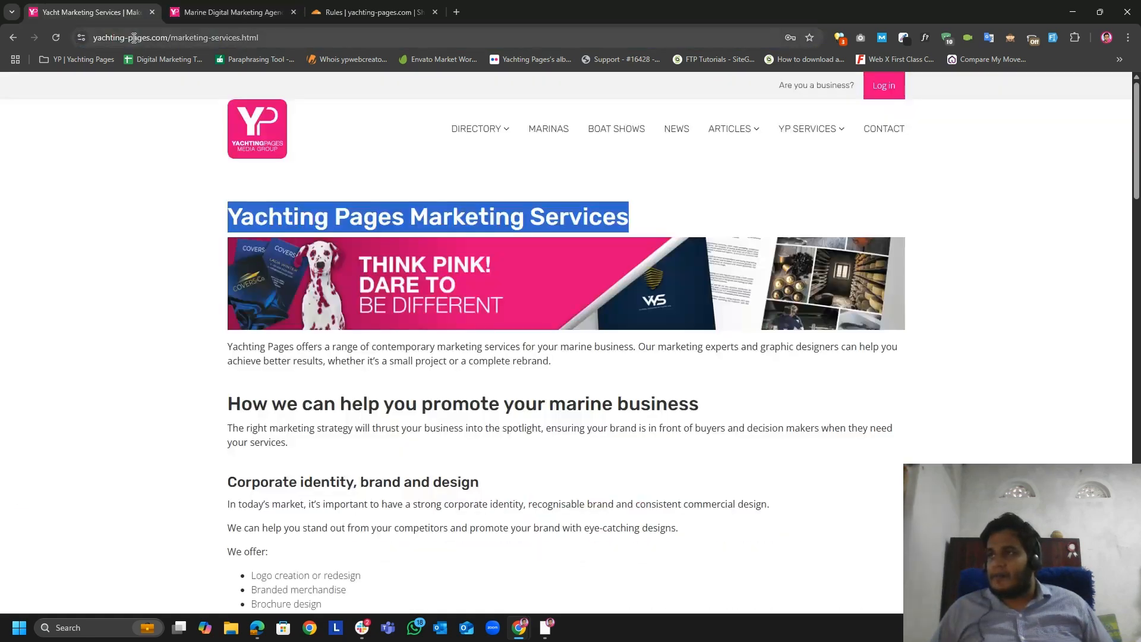
pyautogui.click(175, 36)
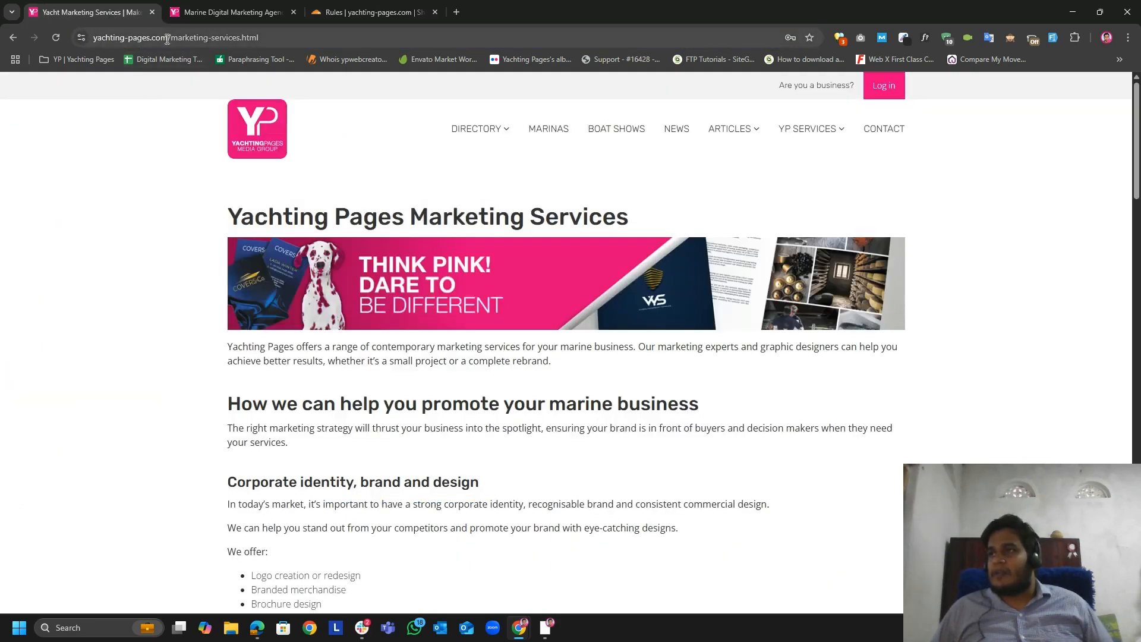
pyautogui.click(367, 12)
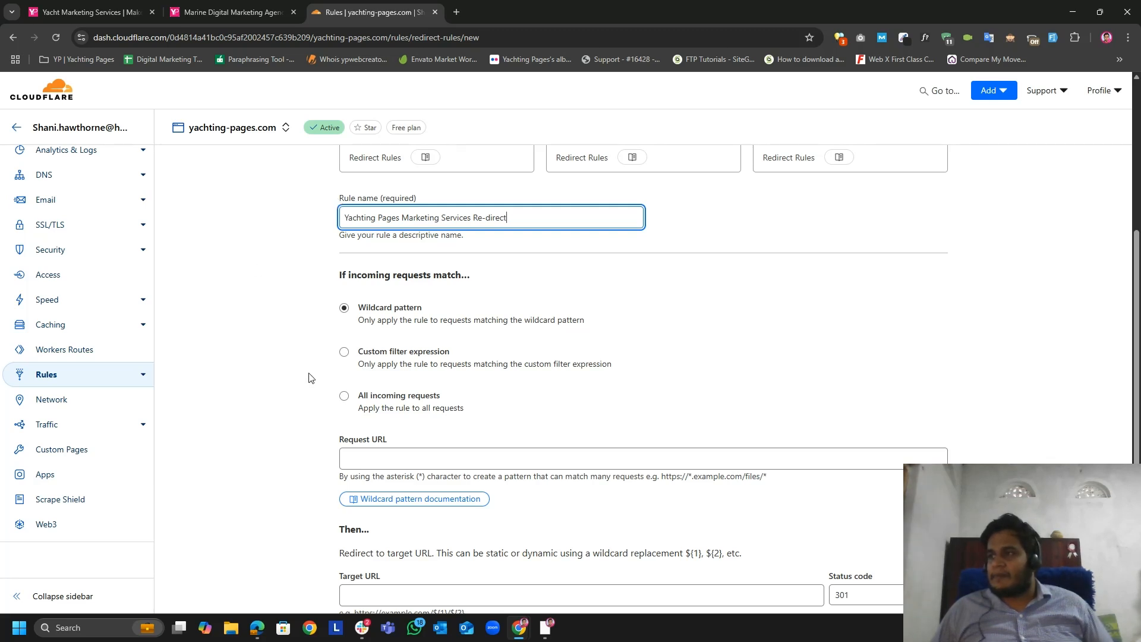
pyautogui.click(344, 351)
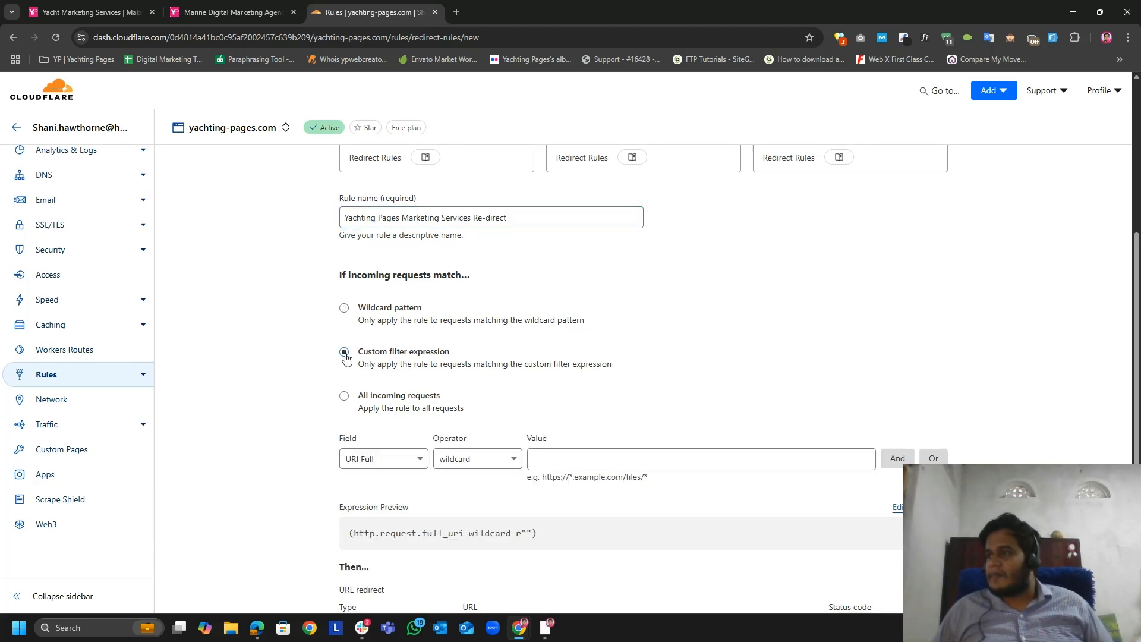
pyautogui.scroll(-3)
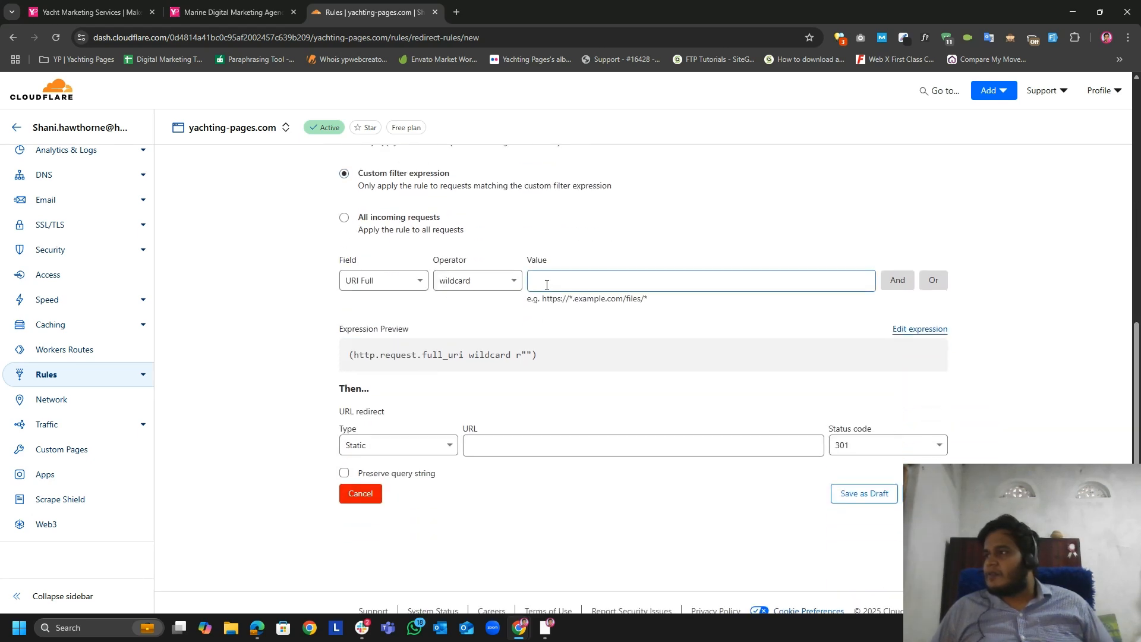
pyautogui.click(84, 11)
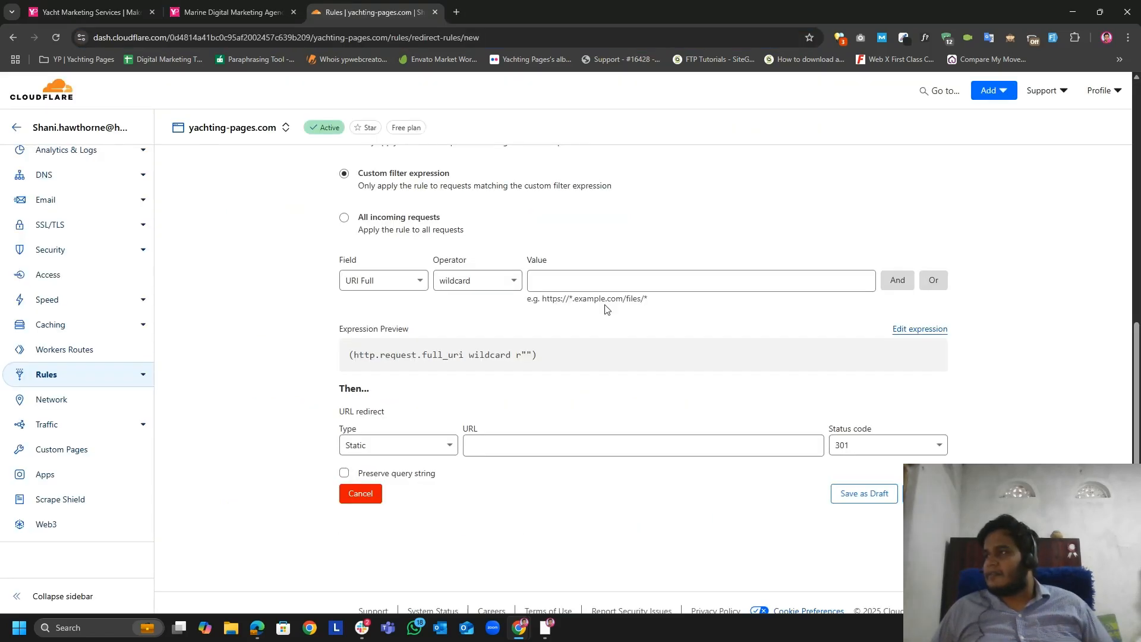
pyautogui.write('https://www.yachting-pages.com/marketing-services.html')
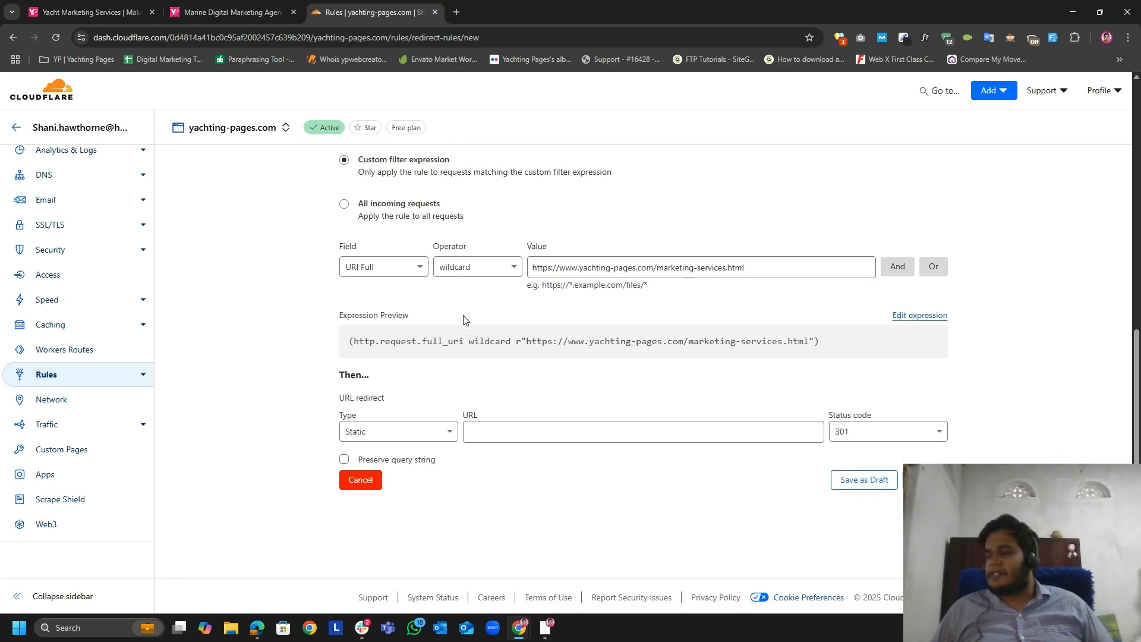
pyautogui.click(230, 13)
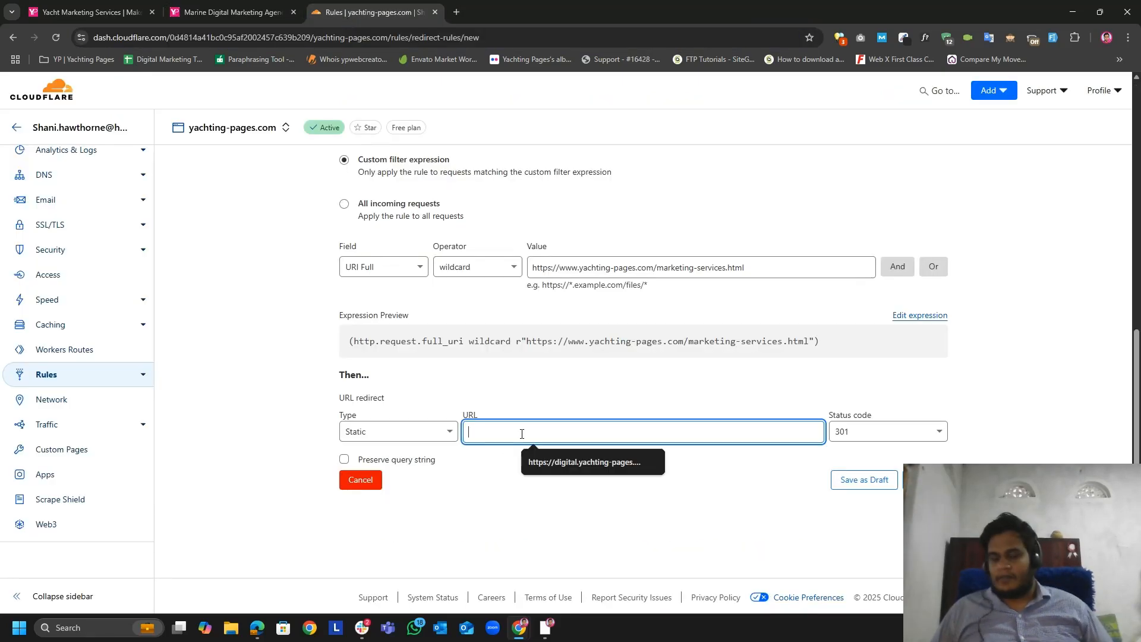
pyautogui.click(886, 431)
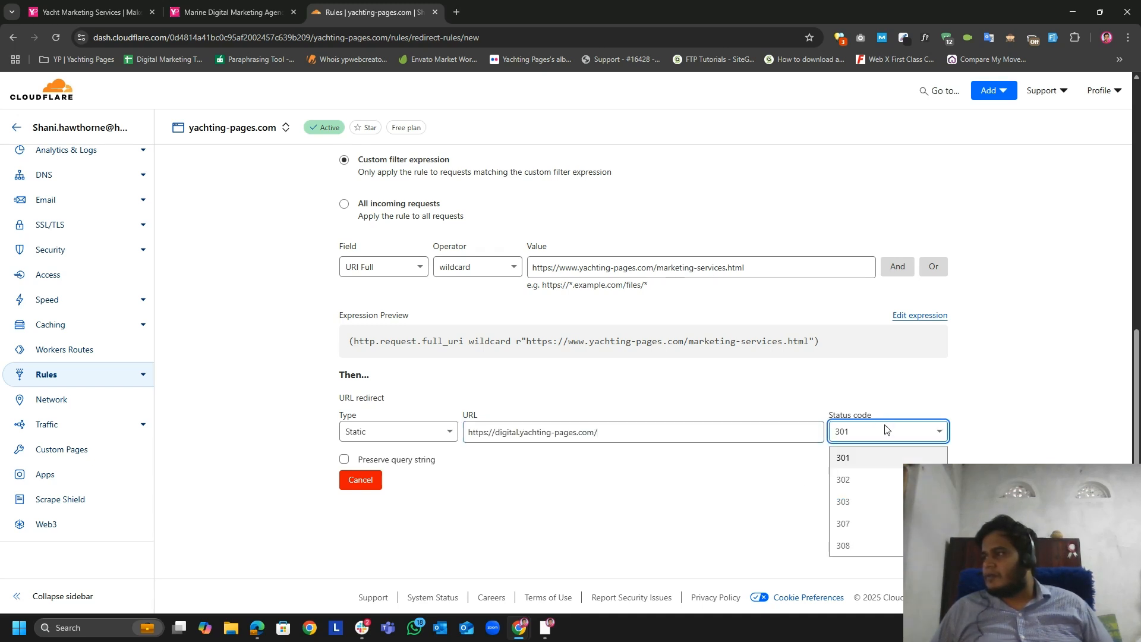
pyautogui.click(842, 457)
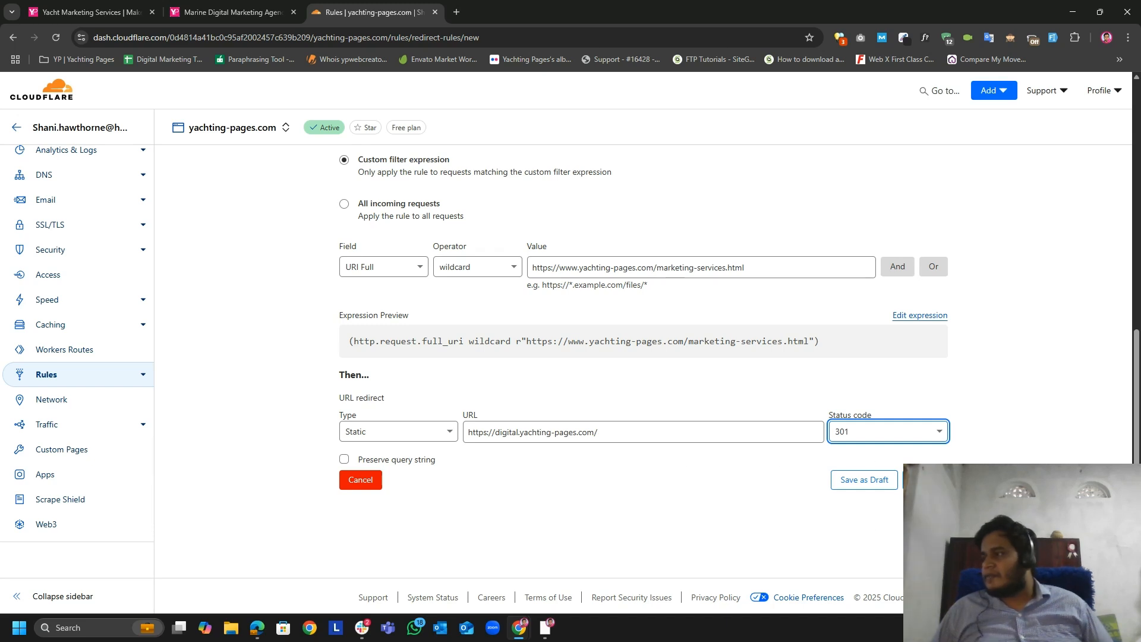
pyautogui.click(863, 480)
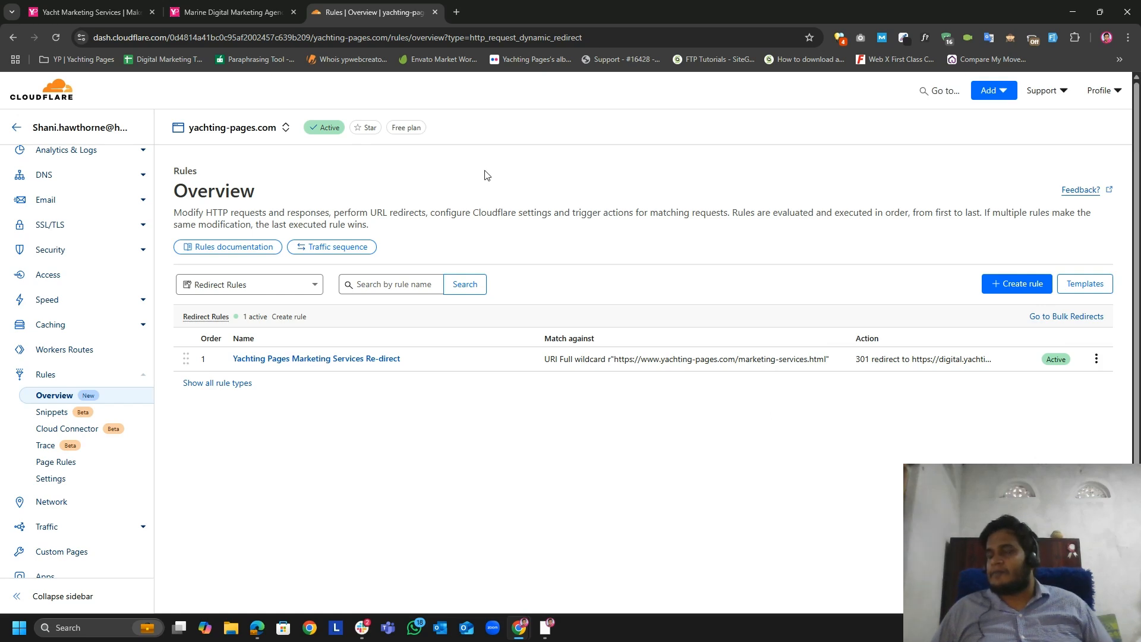
# Reload the marketing services page and confirm it lands on digital.yachting-pages.com.
pyautogui.click(231, 13)
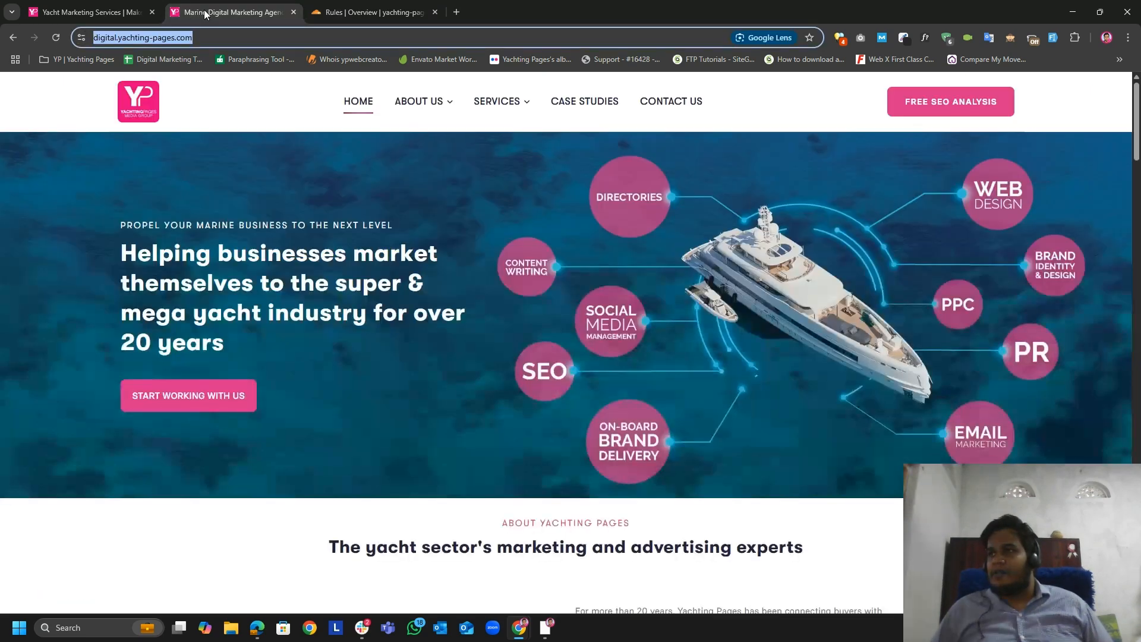
pyautogui.click(88, 12)
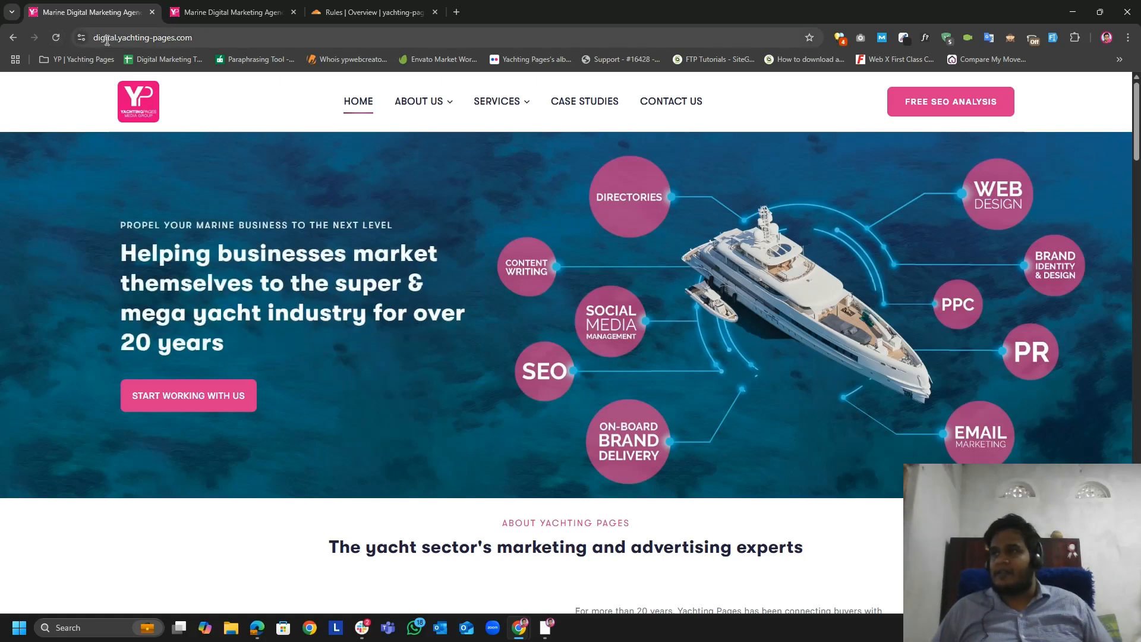
pyautogui.click(142, 37)
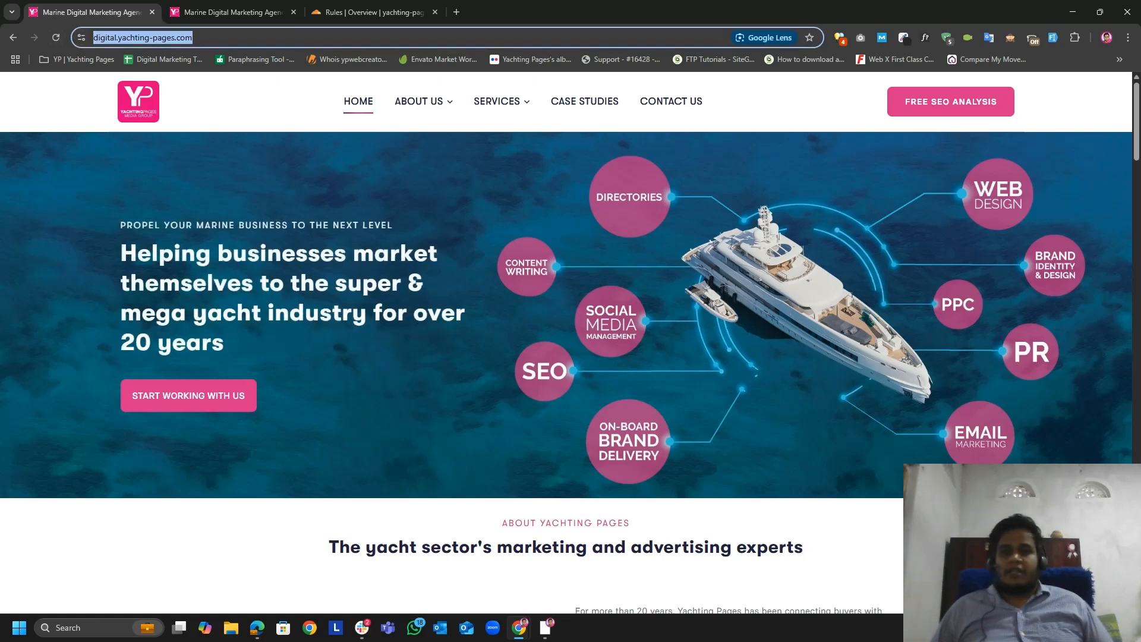